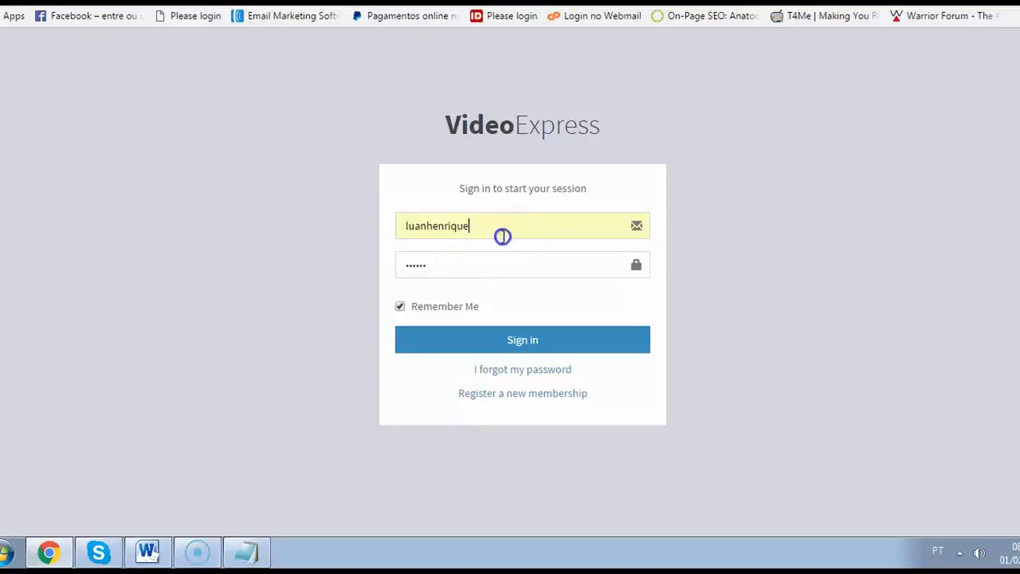
- Submit the login credentials and land on the Video Express dashboard
left_click(523, 340)
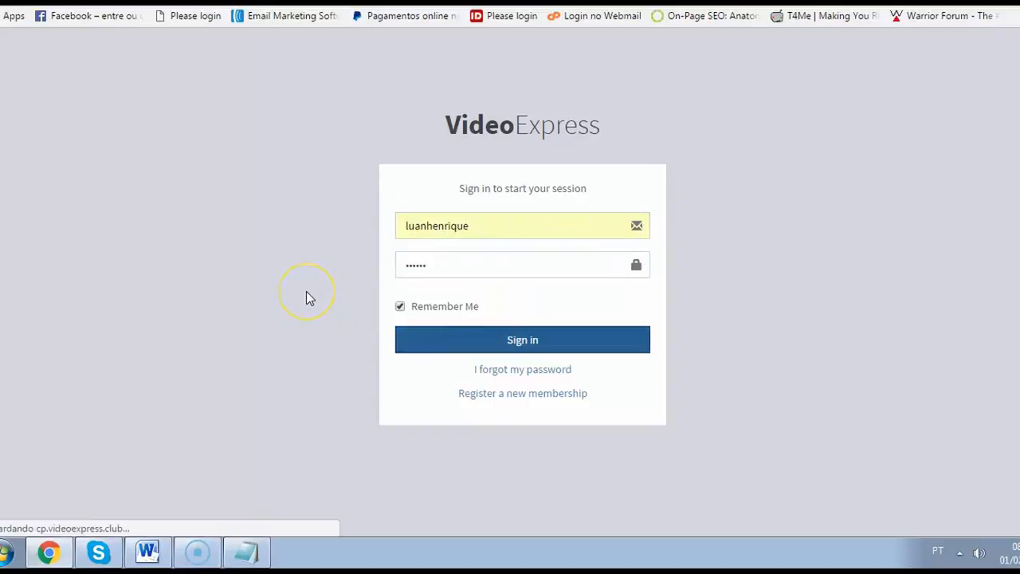
left_click(523, 339)
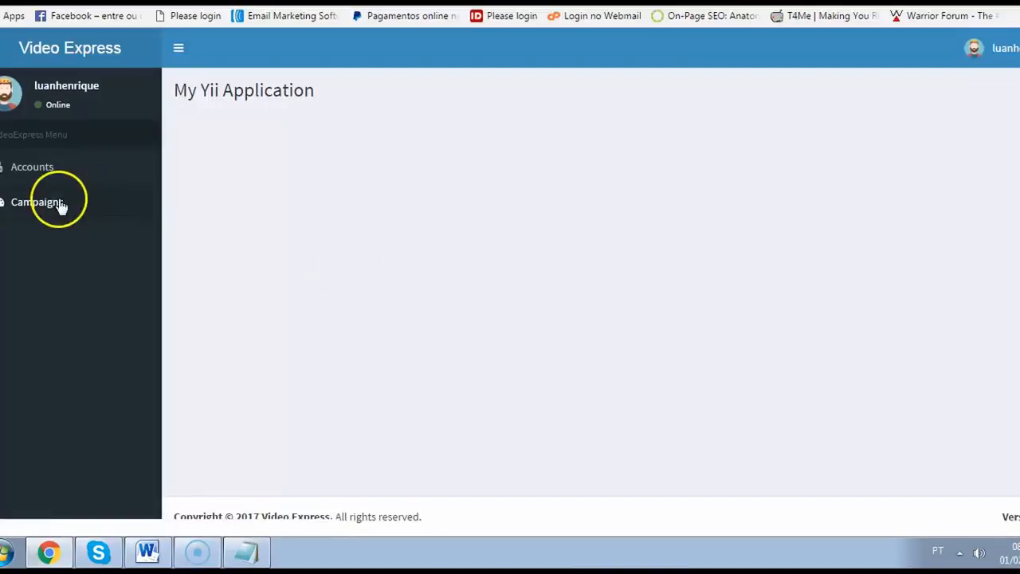
- Start a new video item from the Campaigns list, reaching the Step 1 keyword search form
left_click(37, 201)
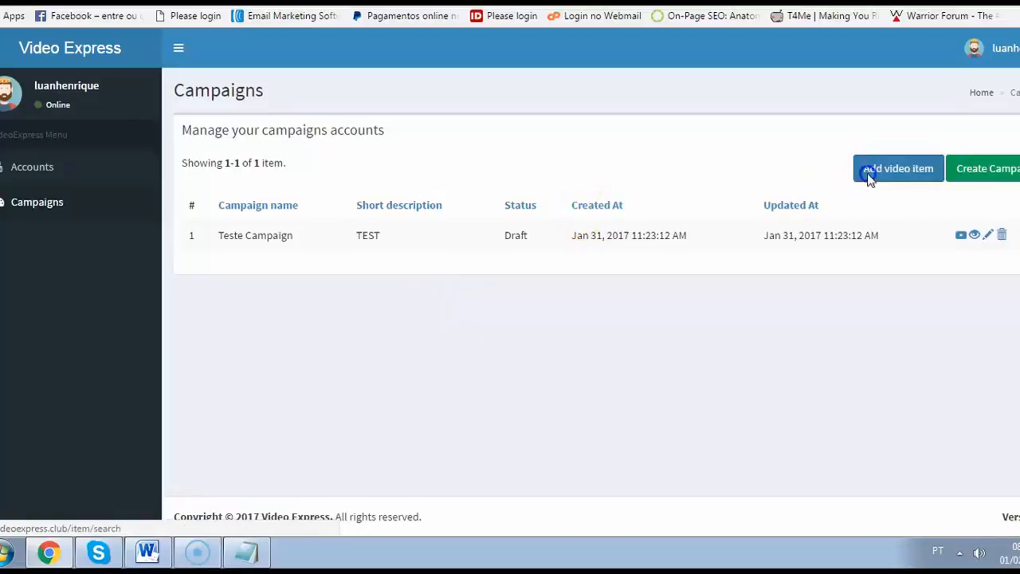
left_click(897, 169)
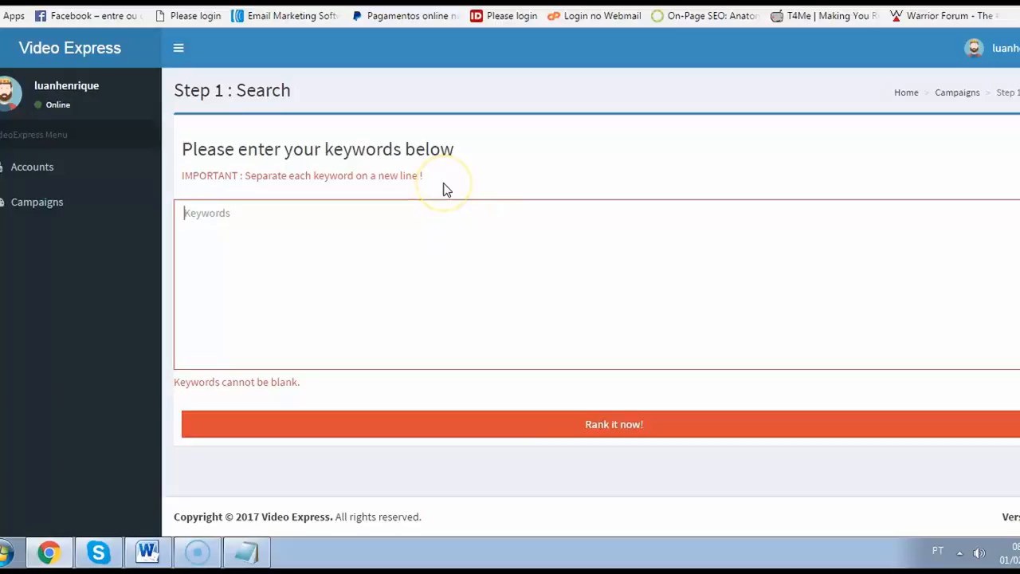
mouse_move(446, 188)
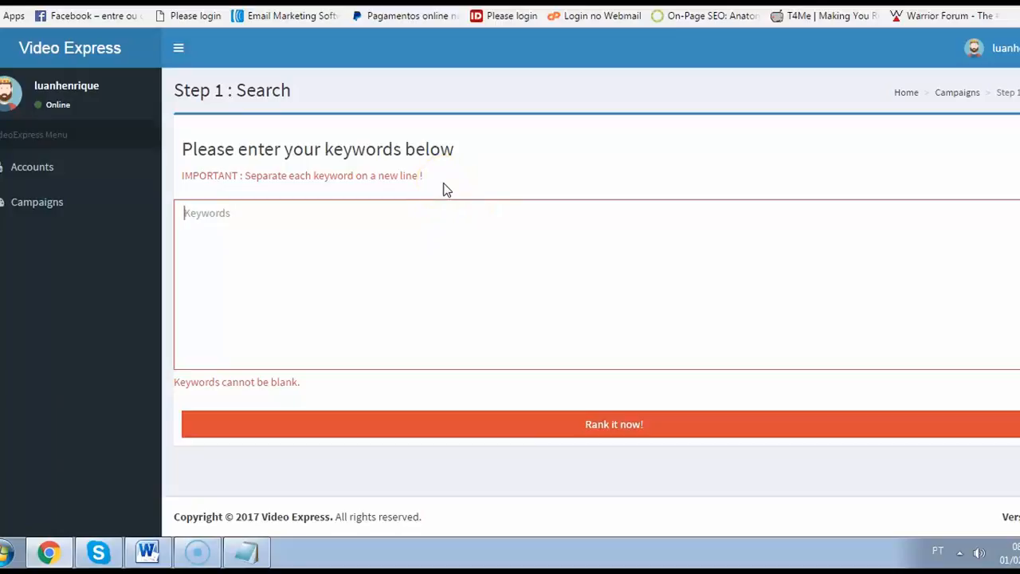
mouse_move(443, 188)
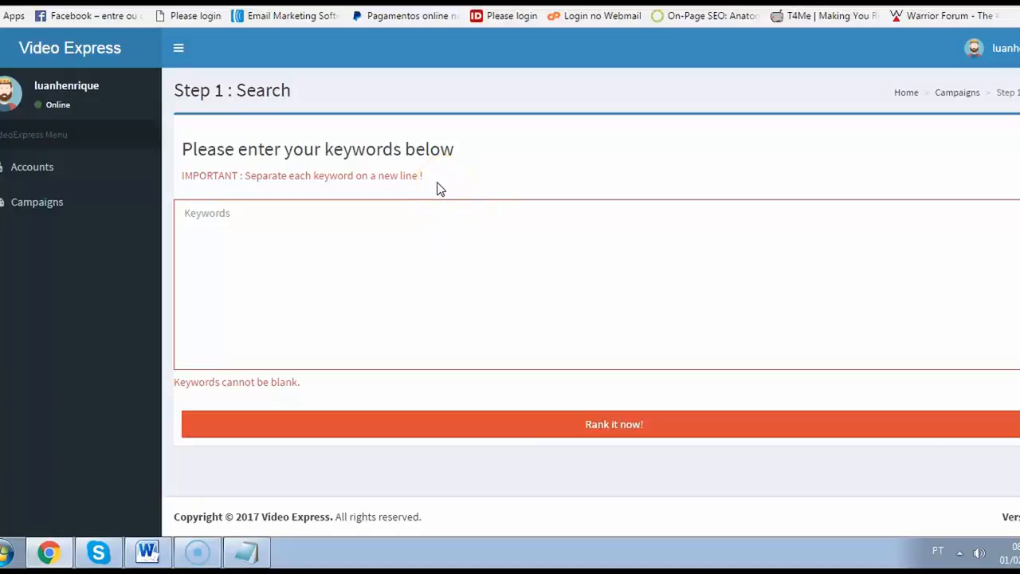
mouse_move(427, 179)
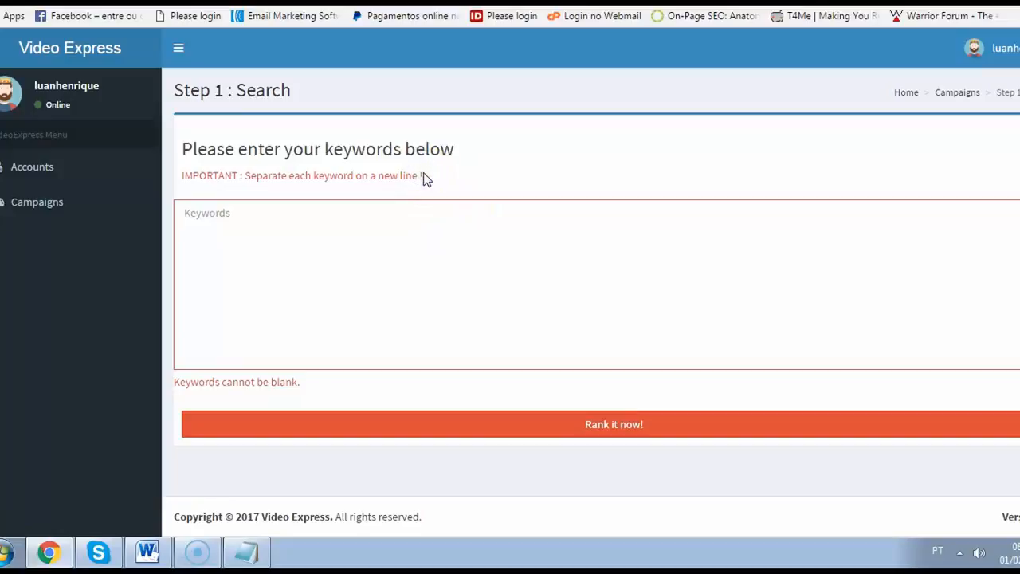
mouse_move(519, 174)
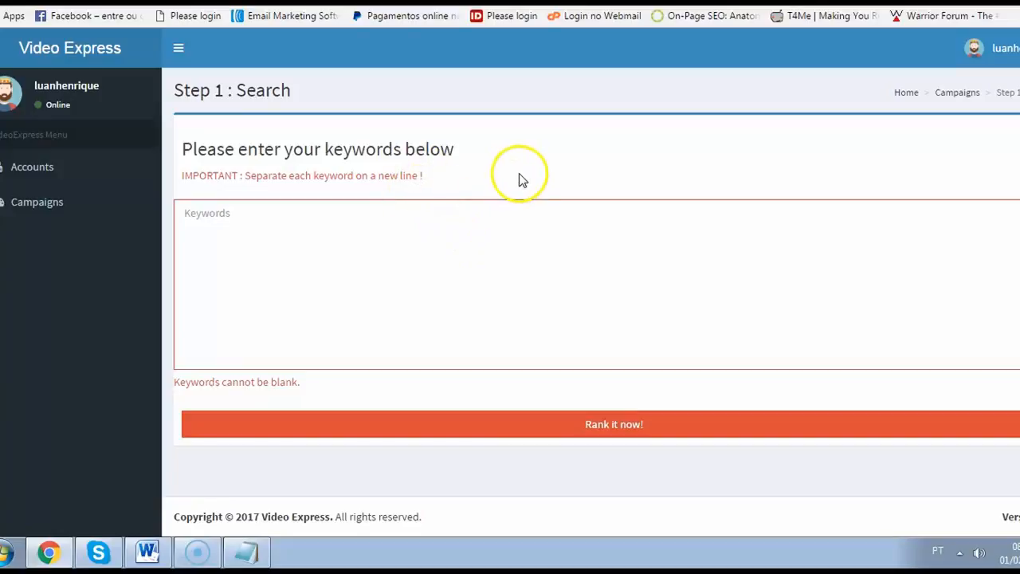
mouse_move(510, 201)
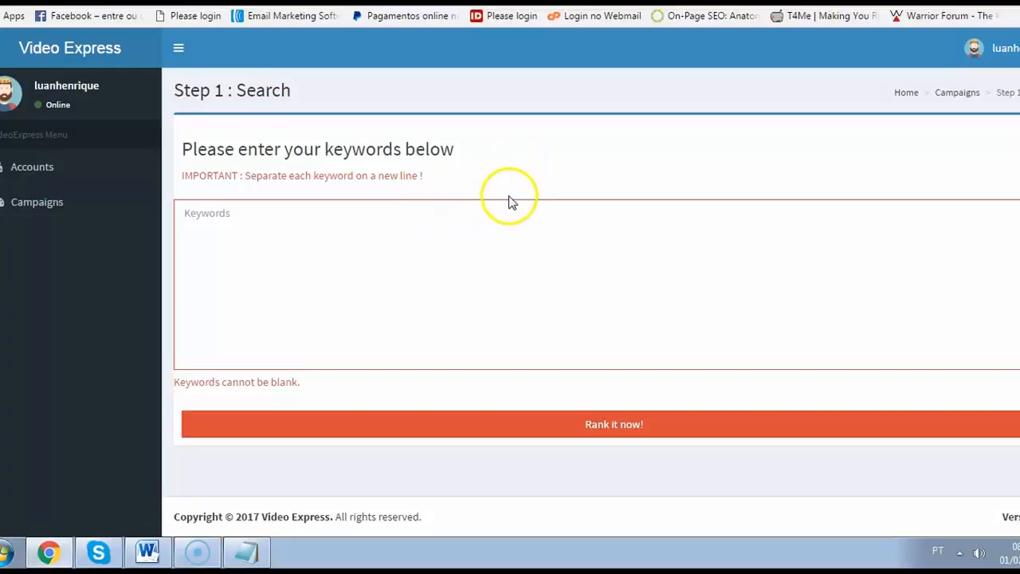
mouse_move(494, 201)
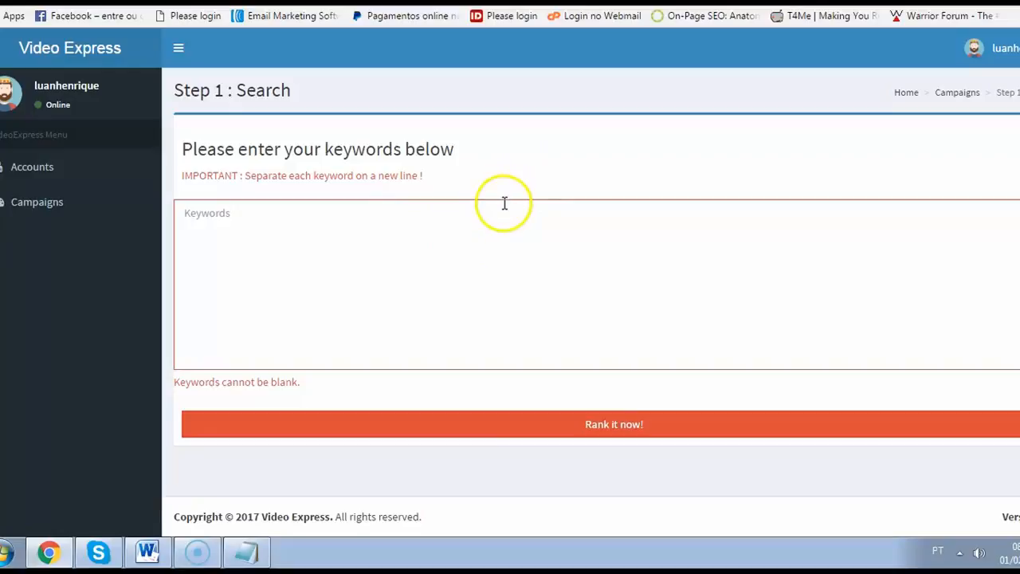
mouse_move(503, 176)
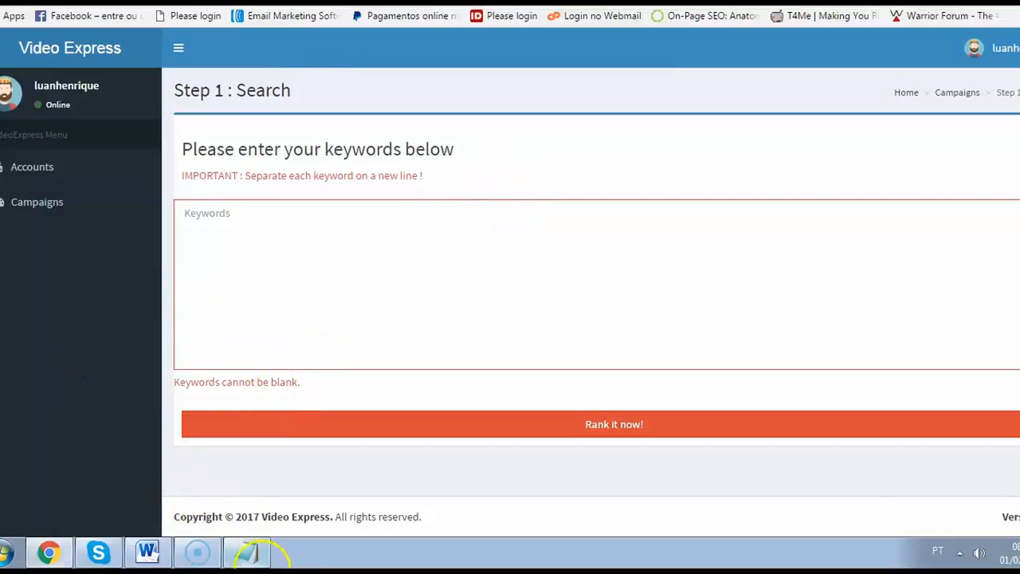
- Paste six Facebook-related keywords and rank their difficulty with Rank it now!
left_click(247, 551)
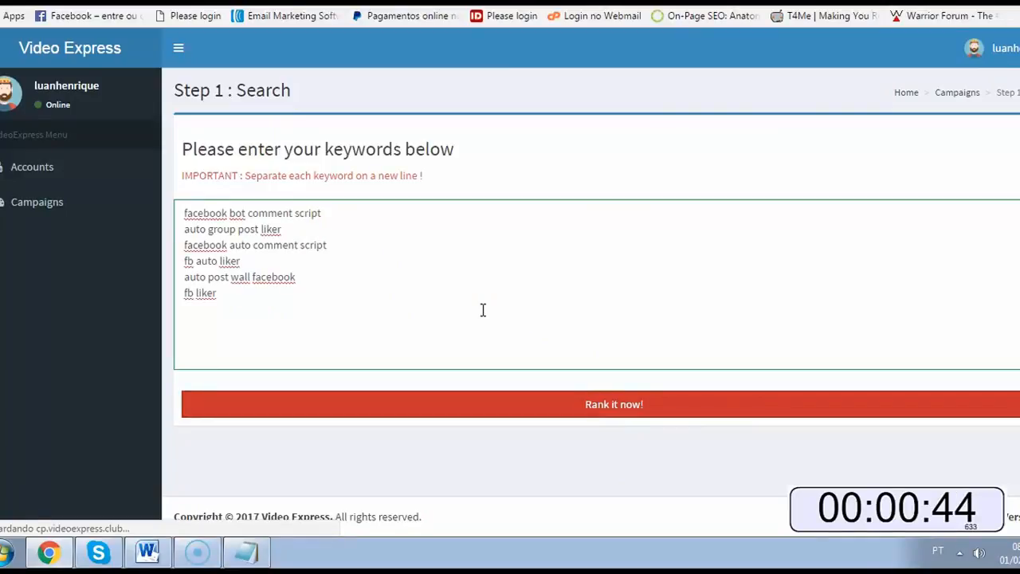
left_click(614, 405)
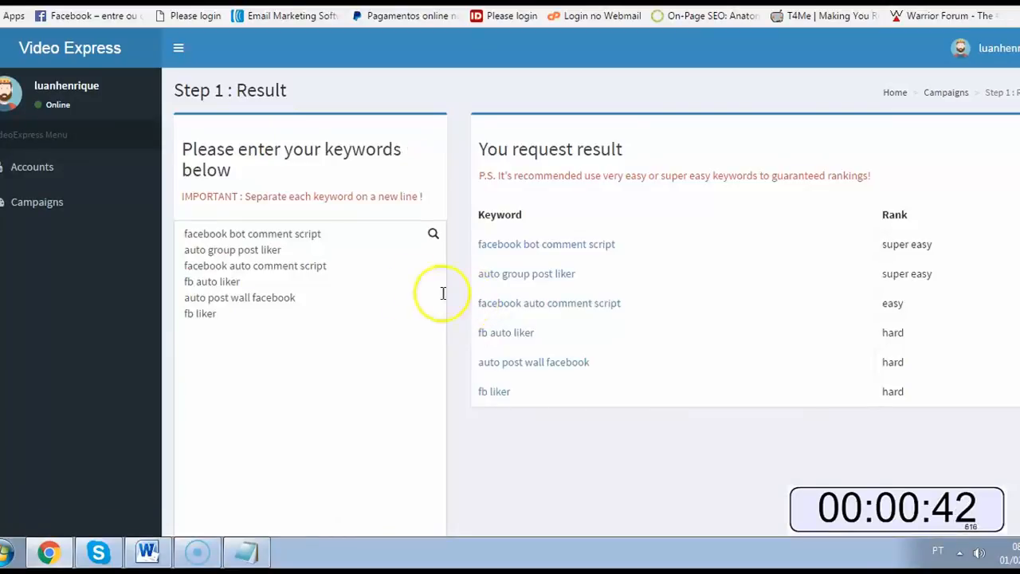
mouse_move(679, 454)
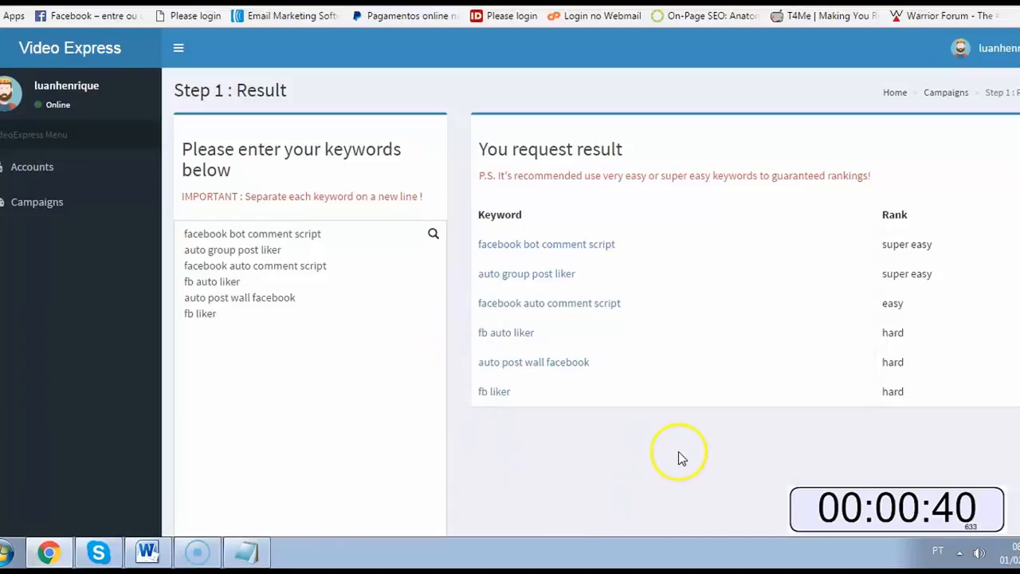
mouse_move(686, 414)
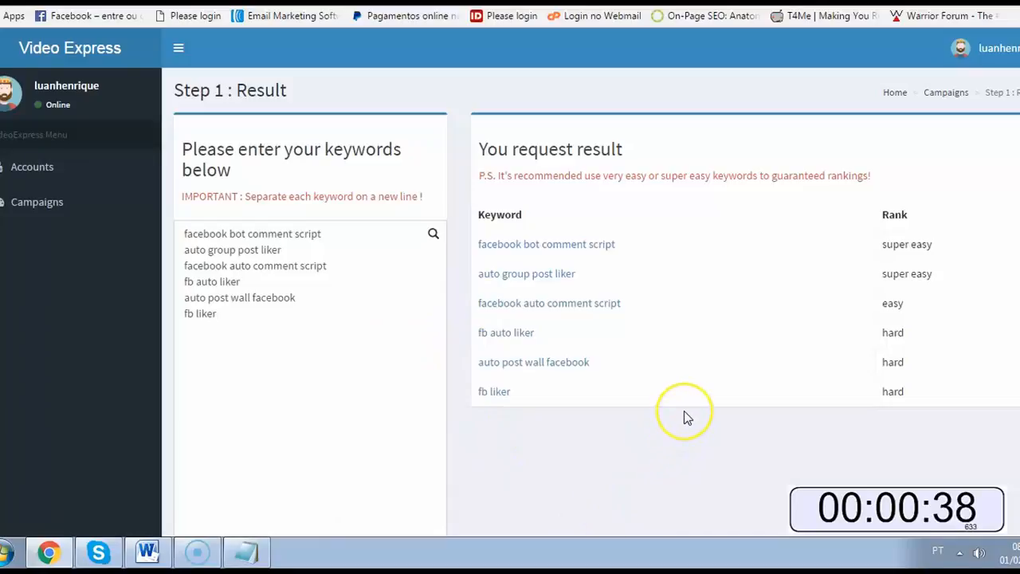
mouse_move(577, 243)
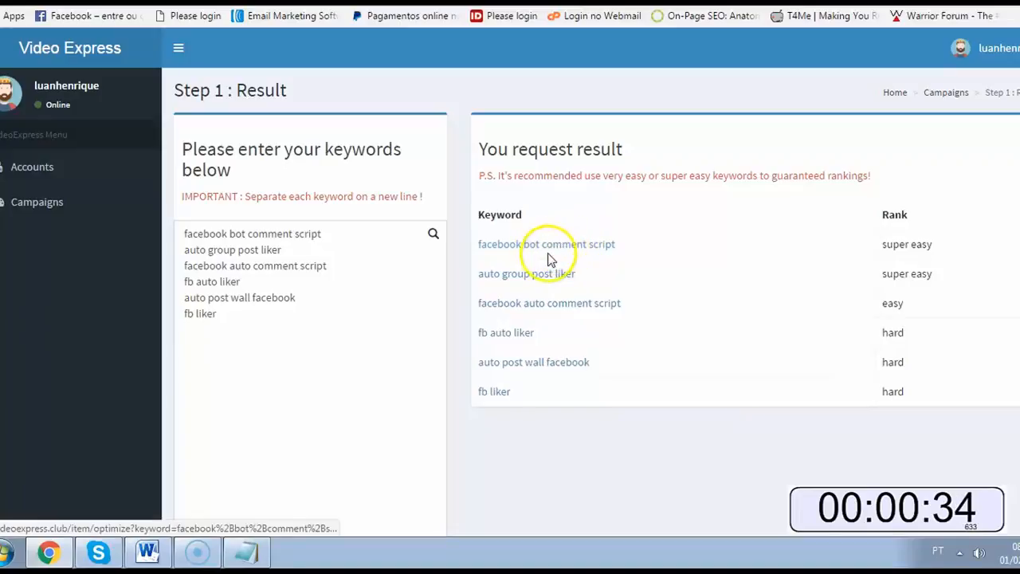
mouse_move(588, 252)
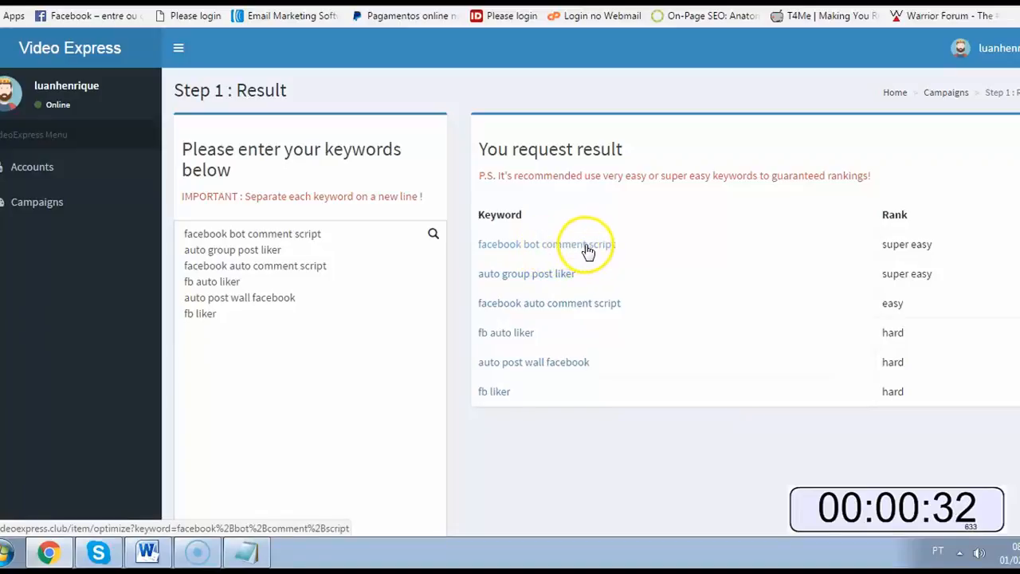
- Choose the super-easy keyword 'facebook bot comment script' to open the Step 2 optimize form
left_click(545, 244)
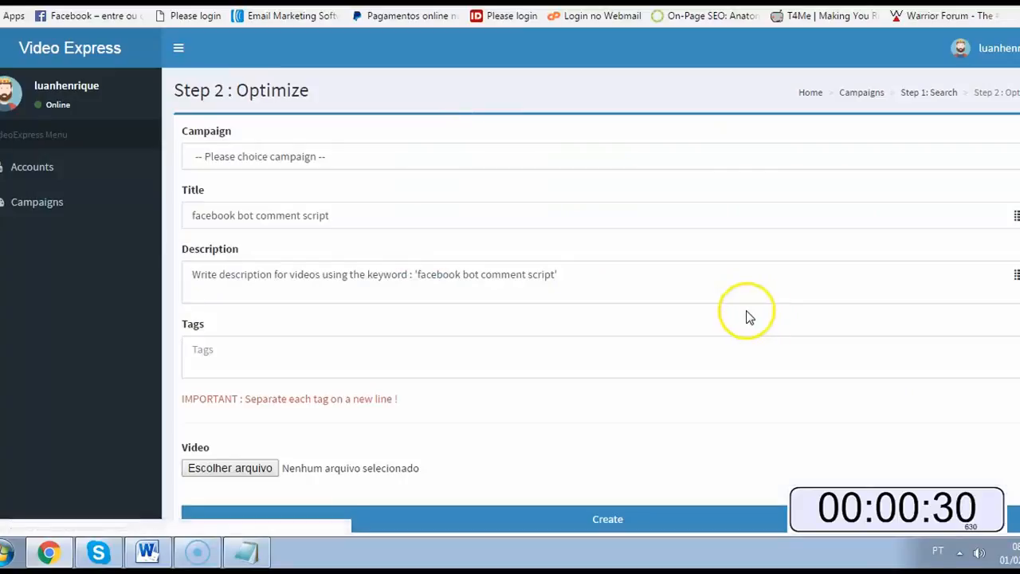
mouse_move(743, 316)
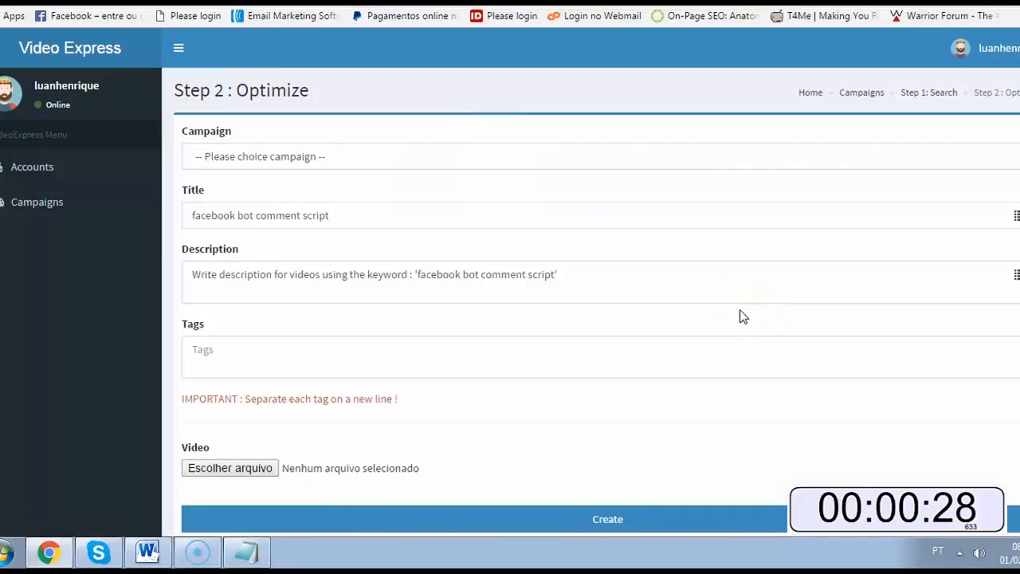
mouse_move(236, 248)
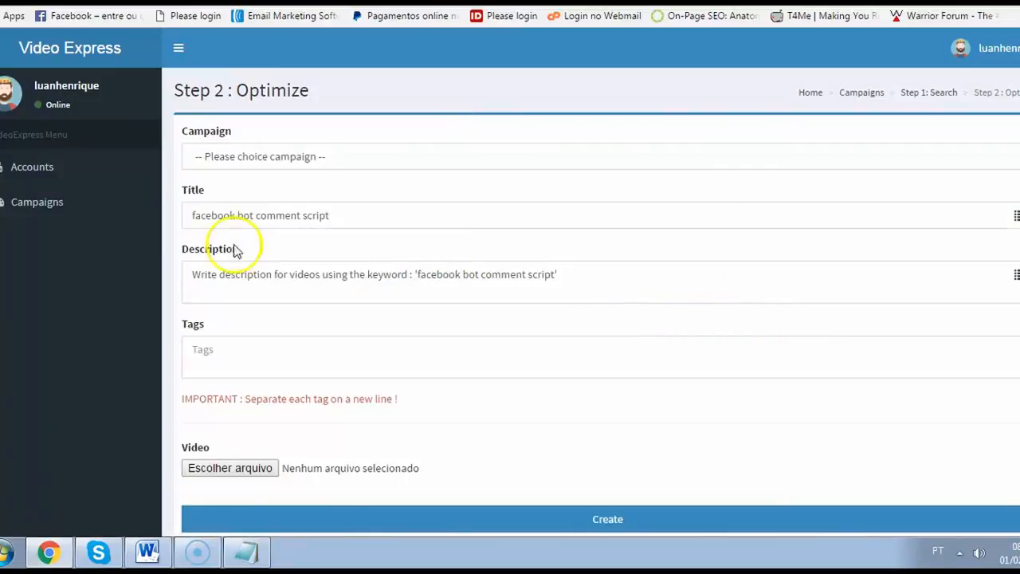
mouse_move(310, 167)
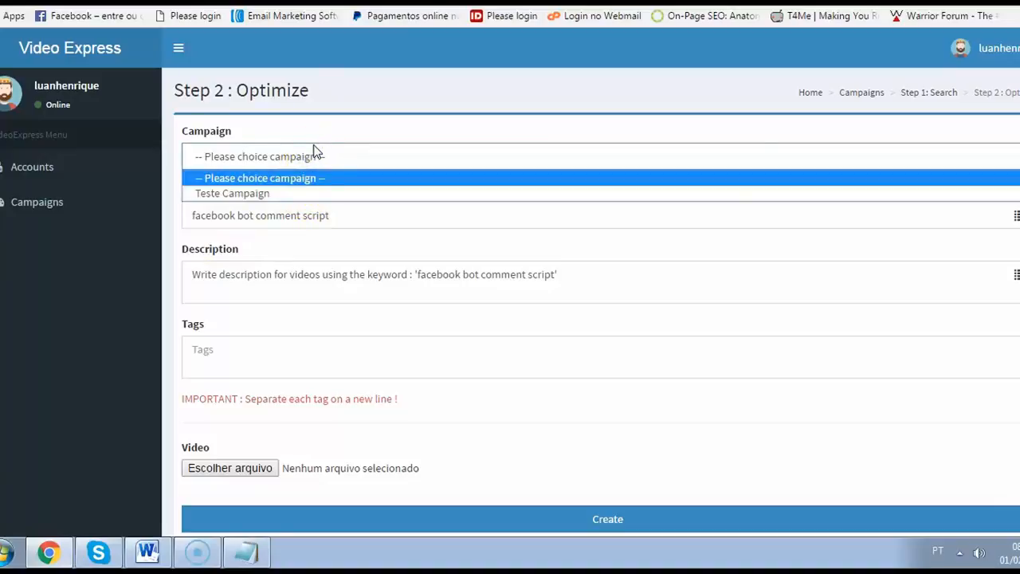
- Assign the video to Teste Campaign and fill the description with 'facebook bot comment script'
left_click(233, 193)
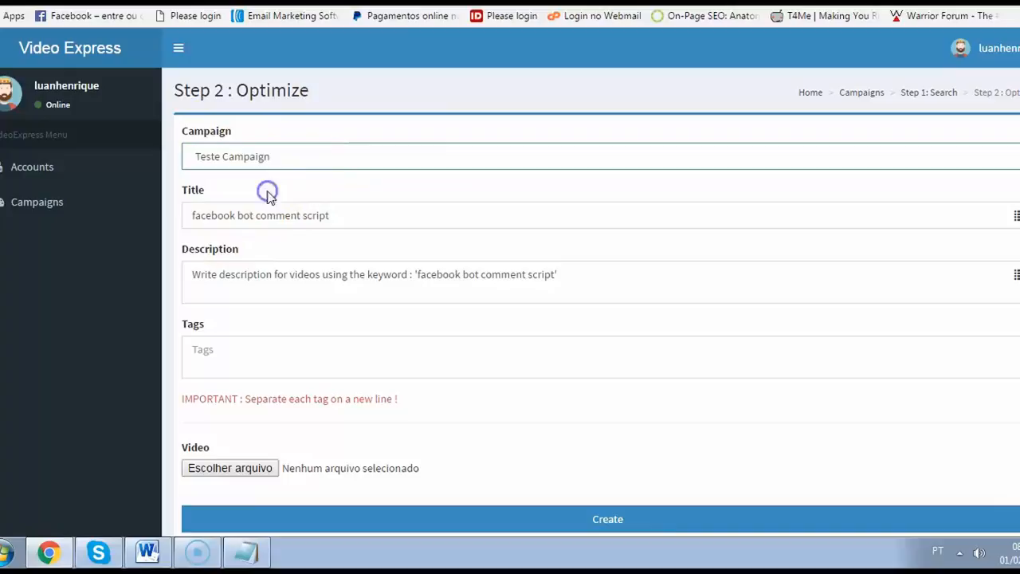
mouse_move(473, 360)
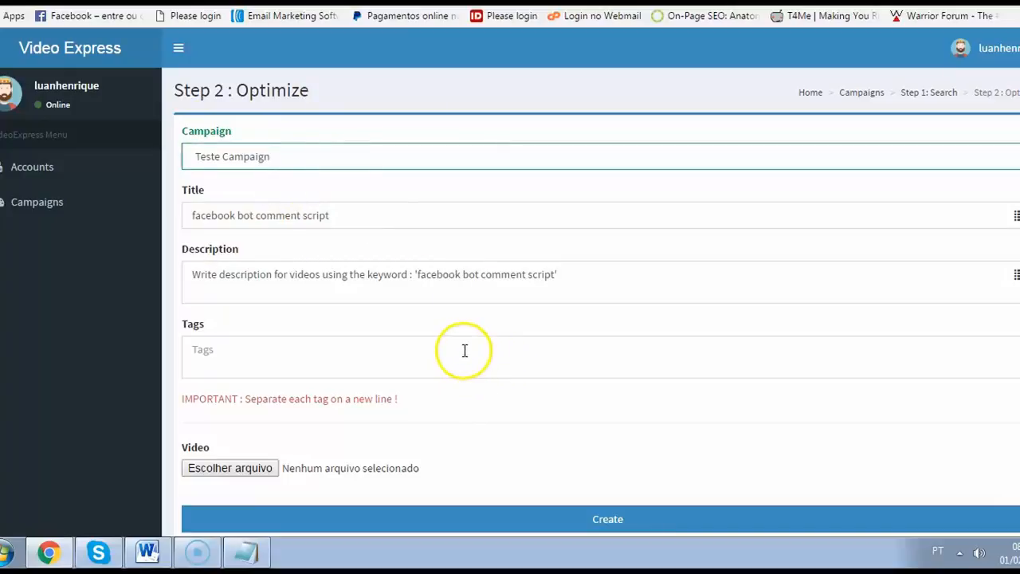
mouse_move(360, 220)
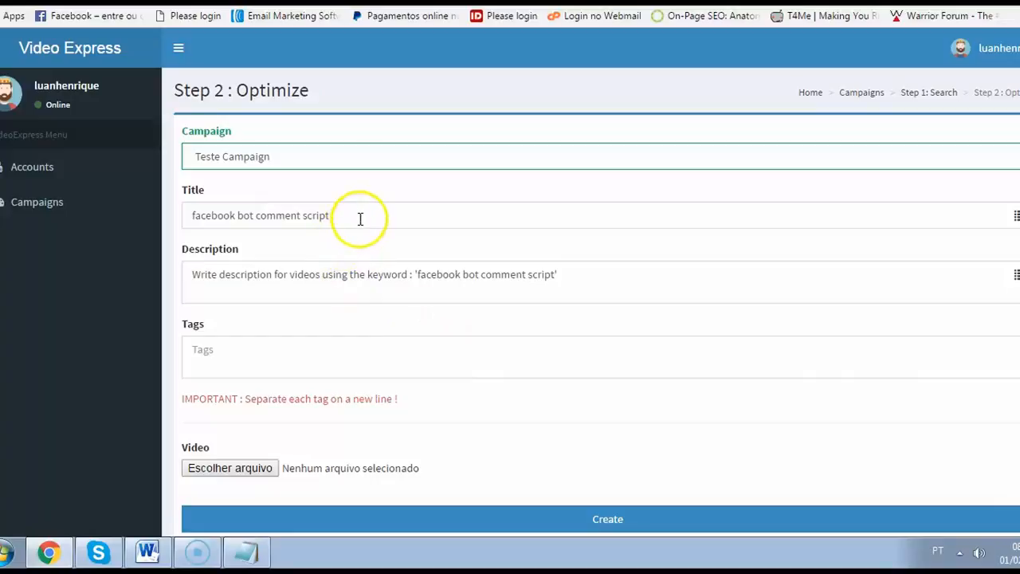
double_click(386, 274)
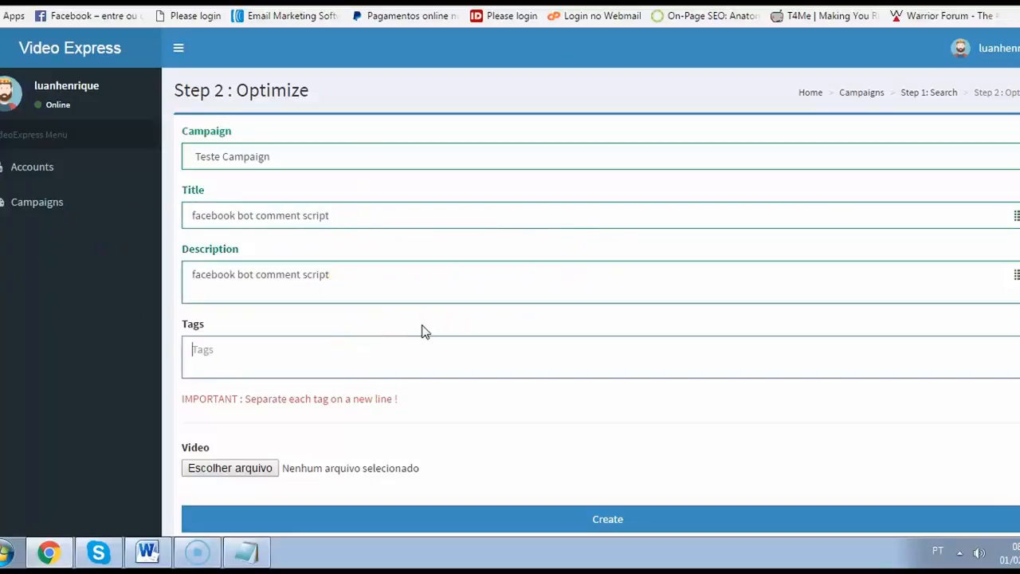
type("facebook bot comment script")
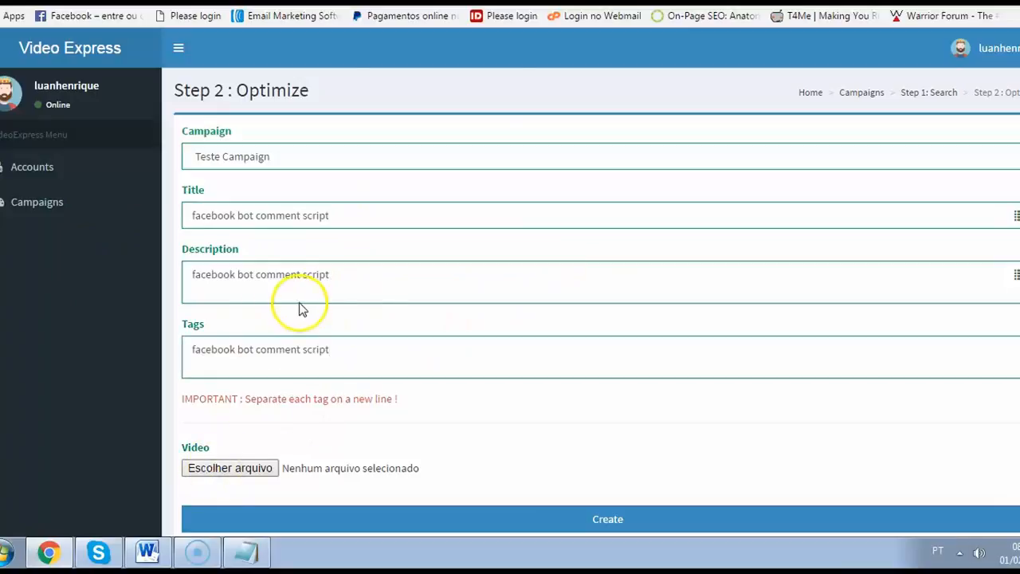
- Attach fbautodemovideo.mp4 from Downloads and create the video to reach Step 3 upload
left_click(229, 469)
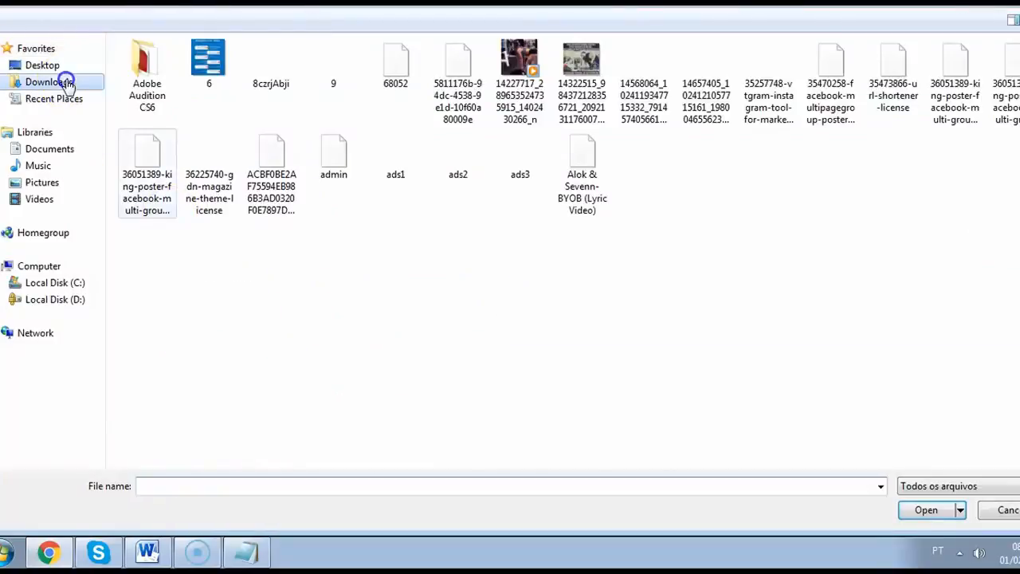
left_click(48, 81)
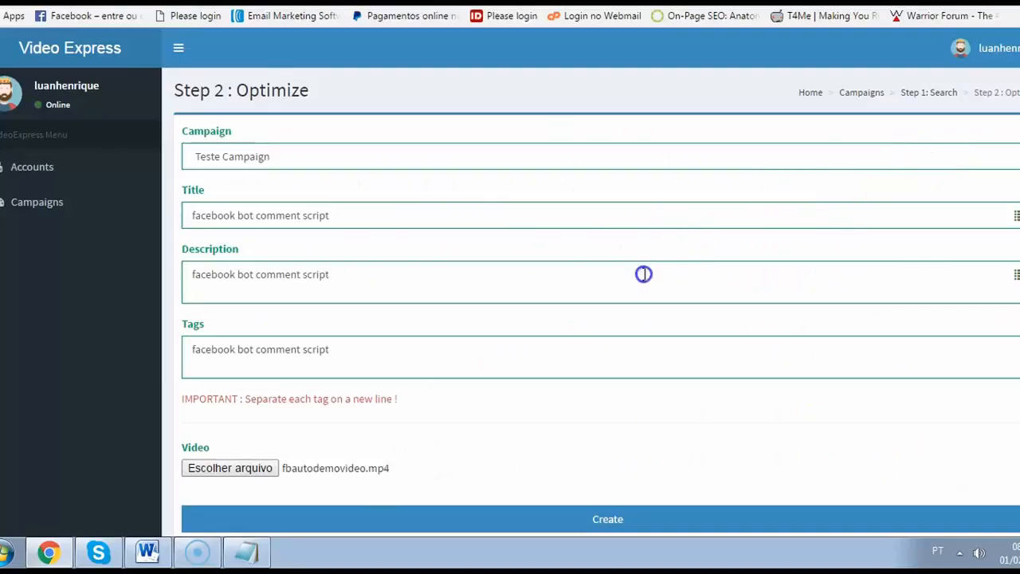
scroll("down", 3)
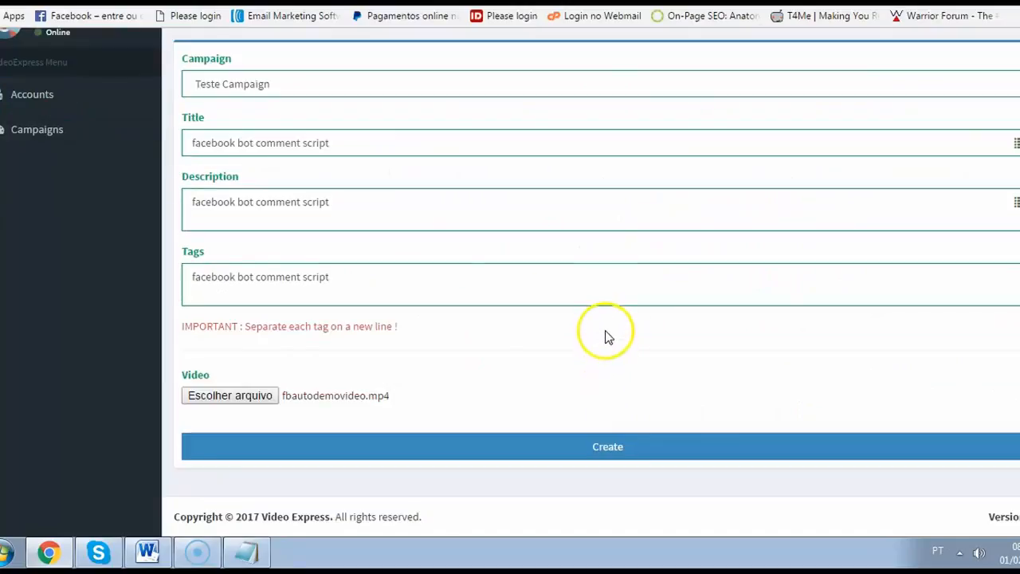
mouse_move(518, 387)
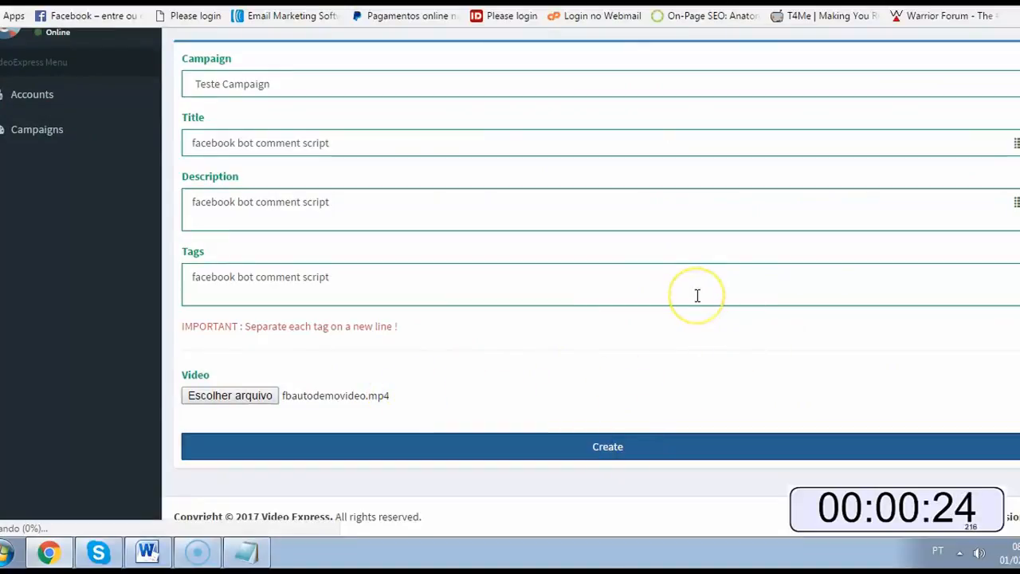
left_click(608, 447)
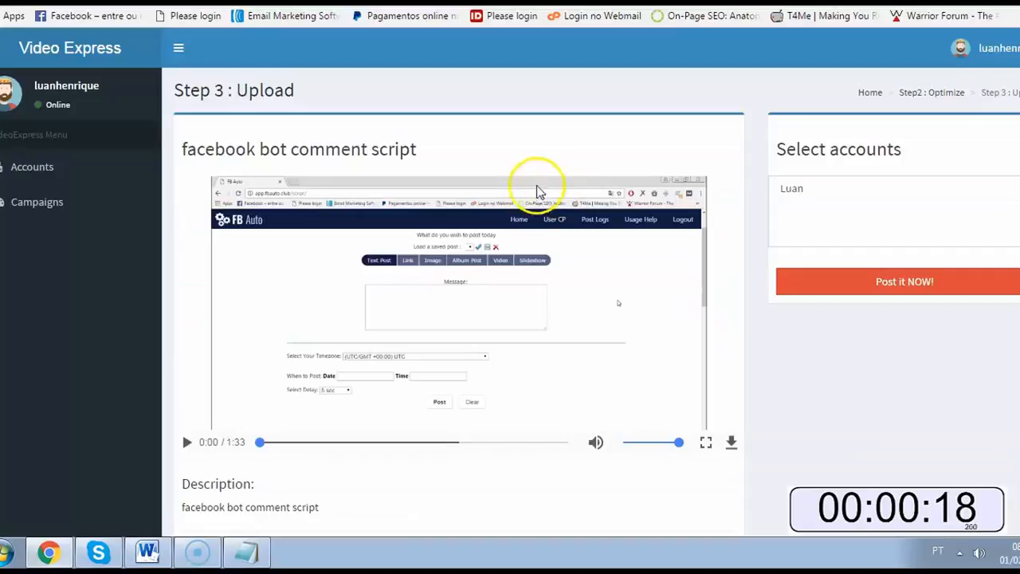
mouse_move(517, 158)
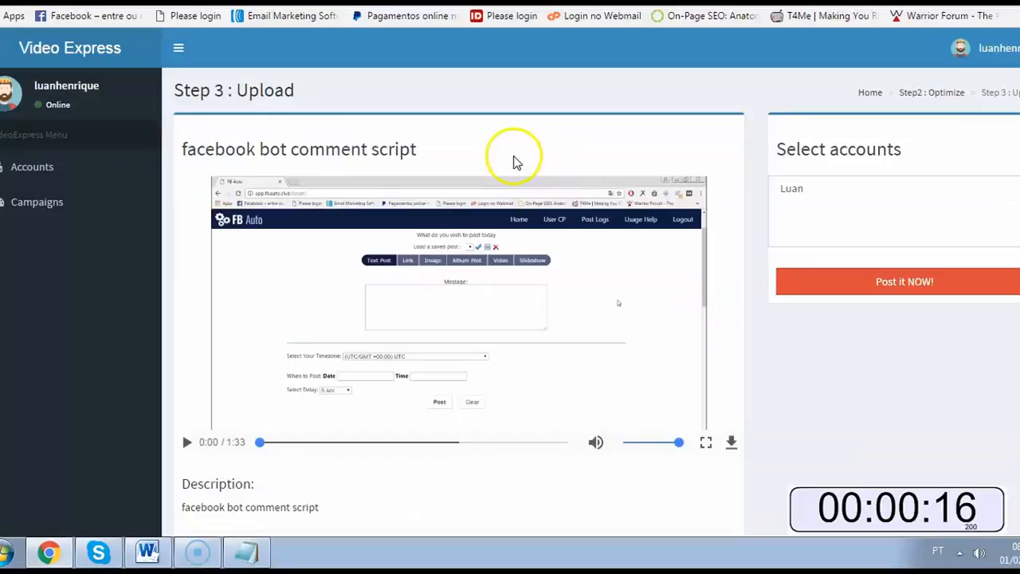
- Review the upload preview's 'facebook bot comment script' title, description and tags
triple_click(299, 150)
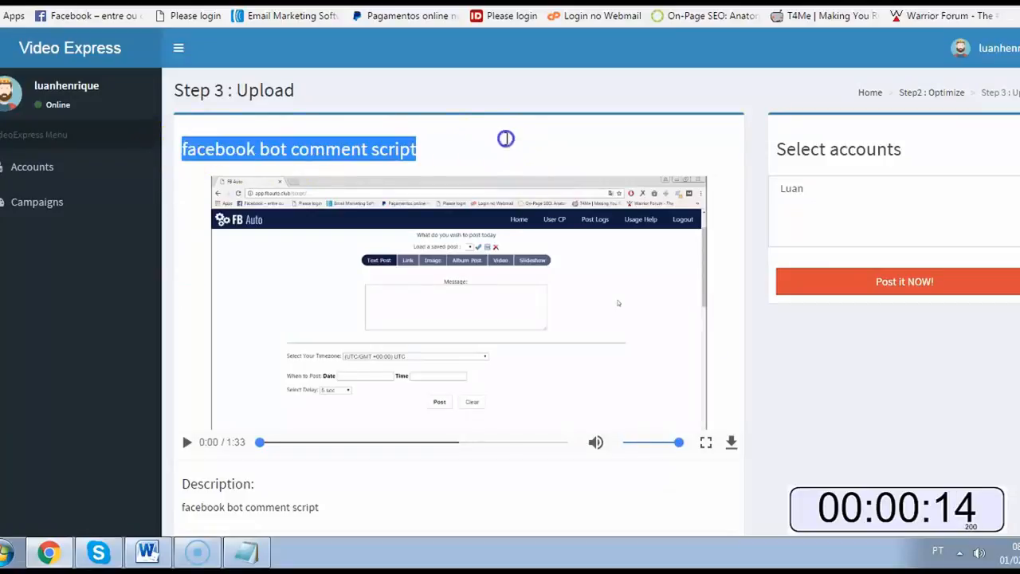
scroll("down", 3)
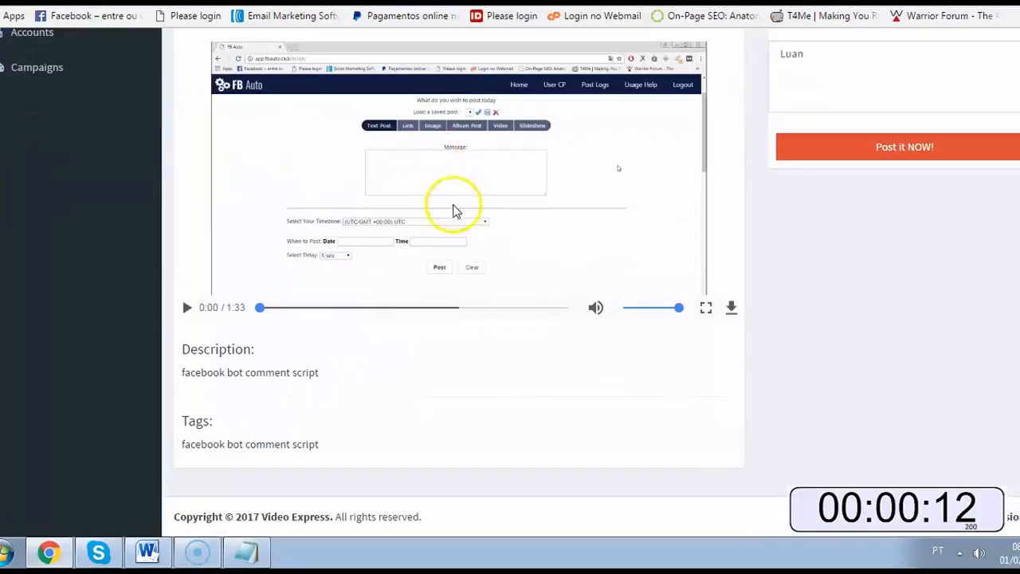
scroll("up", 3)
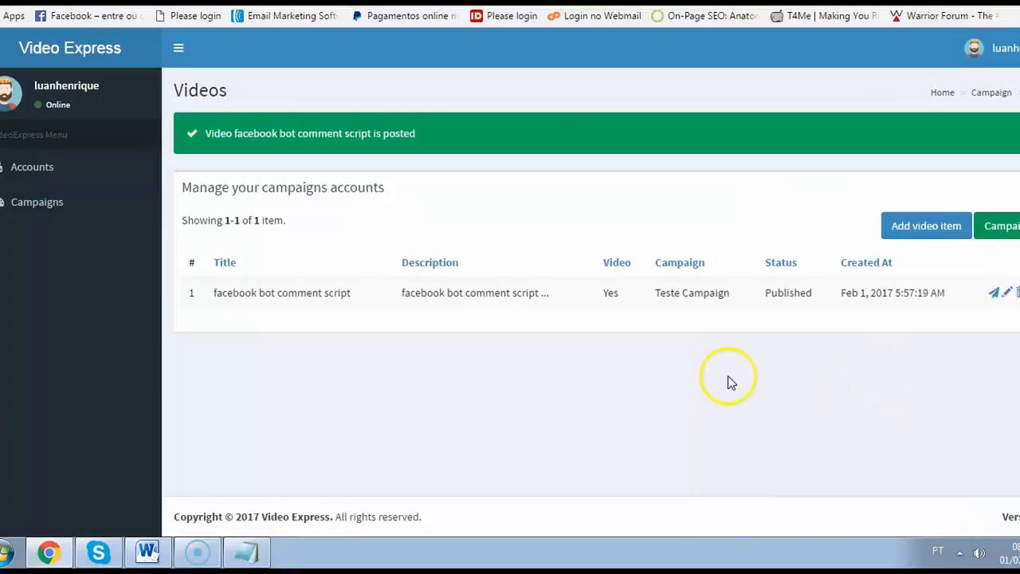
mouse_move(721, 369)
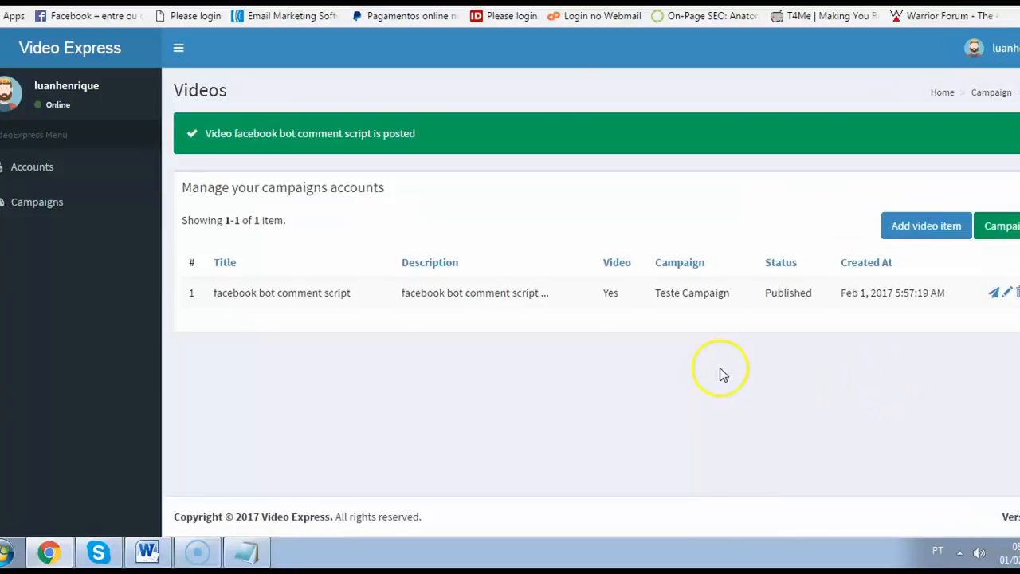
mouse_move(723, 374)
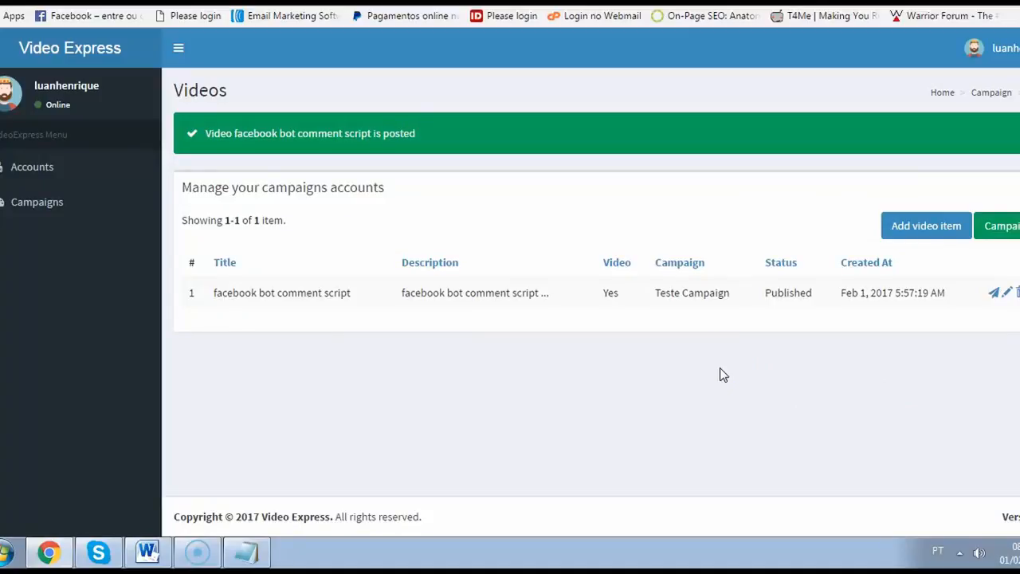
mouse_move(580, 349)
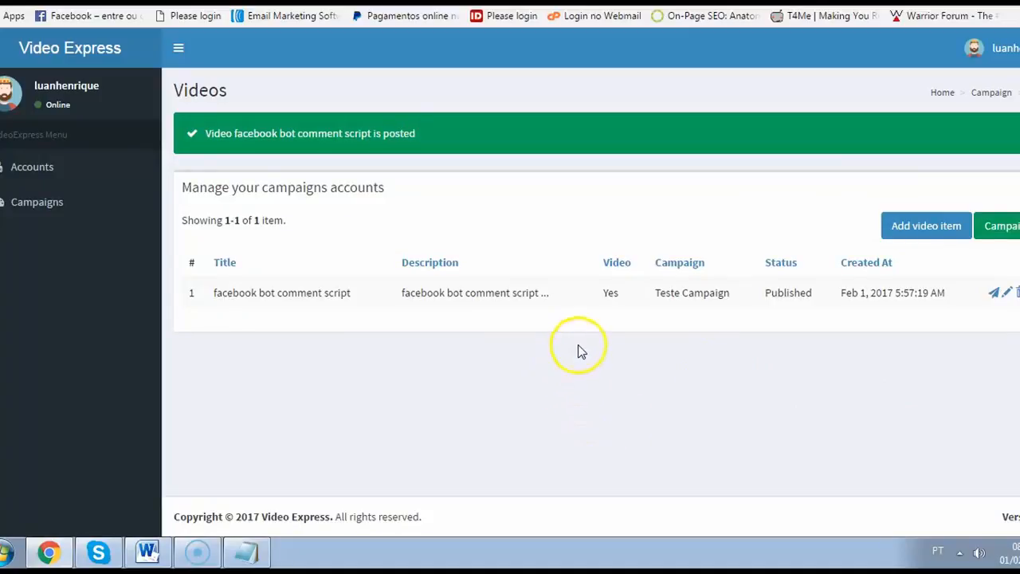
mouse_move(385, 230)
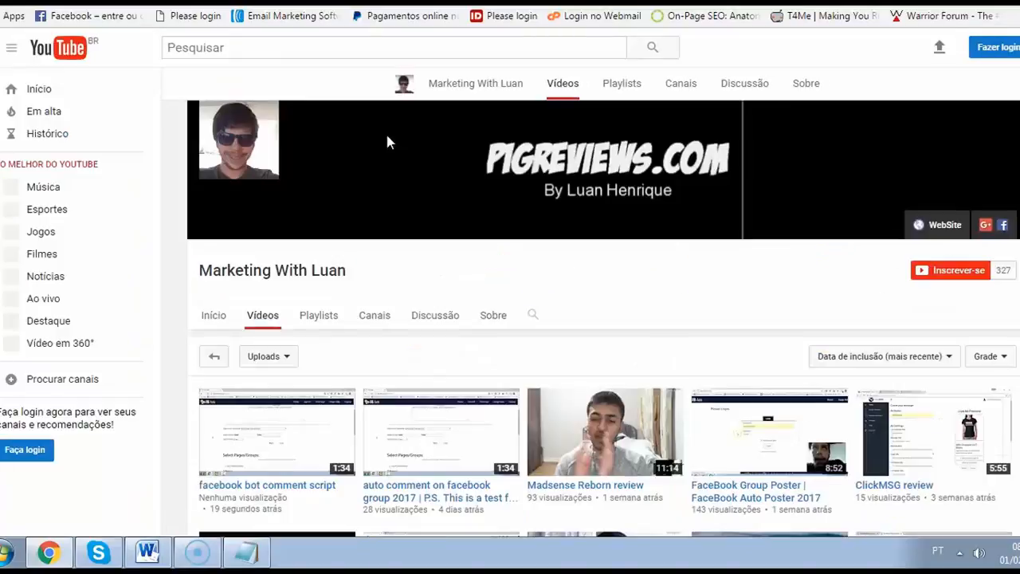
- Check the new upload on the channel and enter 'facebook bot comment script' in YouTube search
scroll("down", 3)
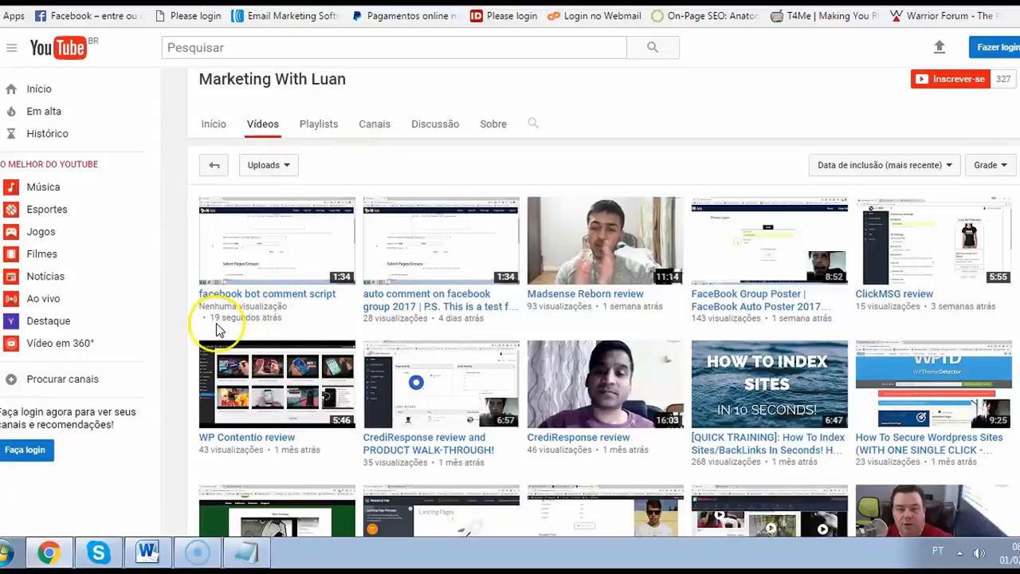
mouse_move(301, 338)
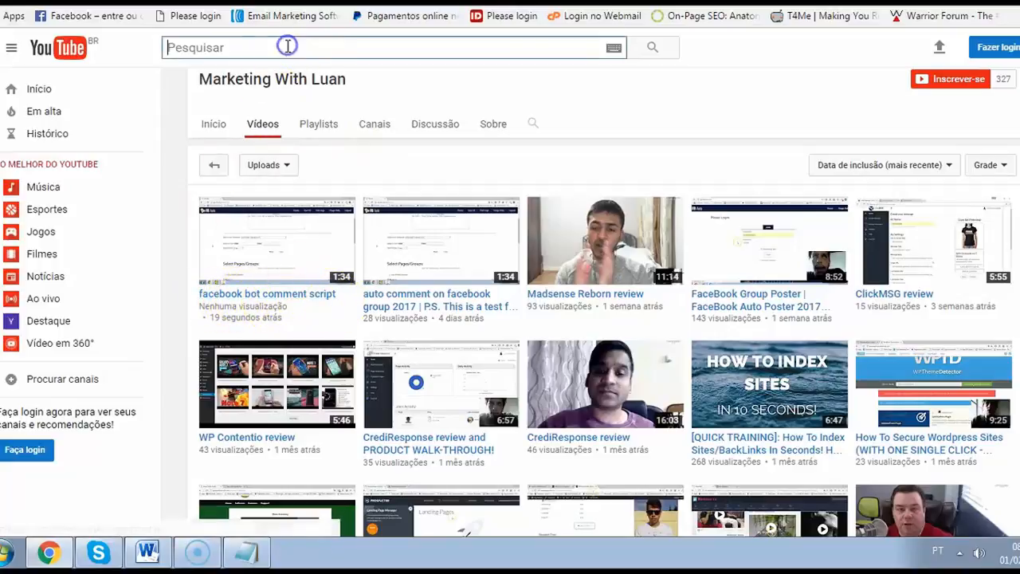
mouse_move(332, 65)
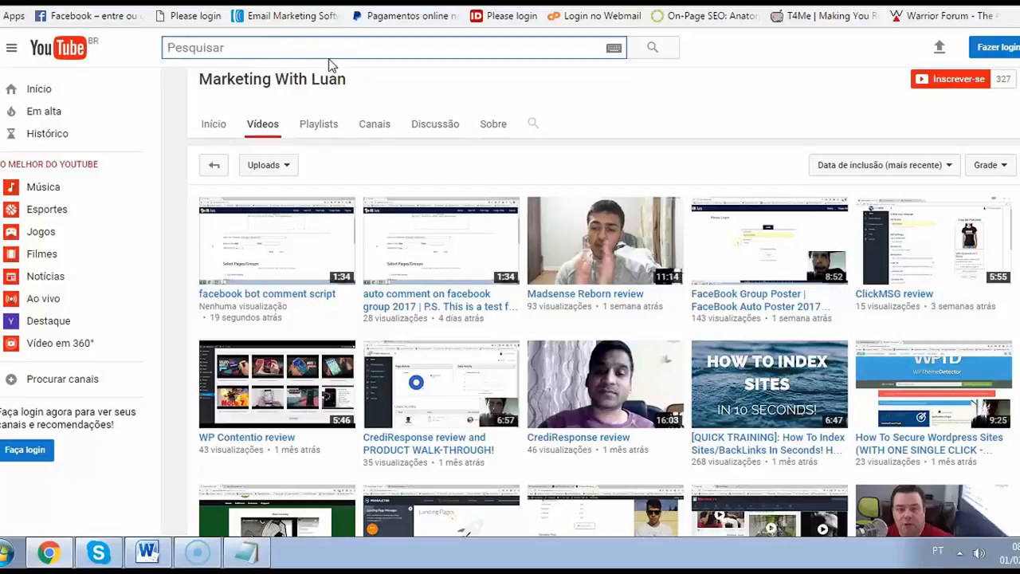
type("facebook bot comment script")
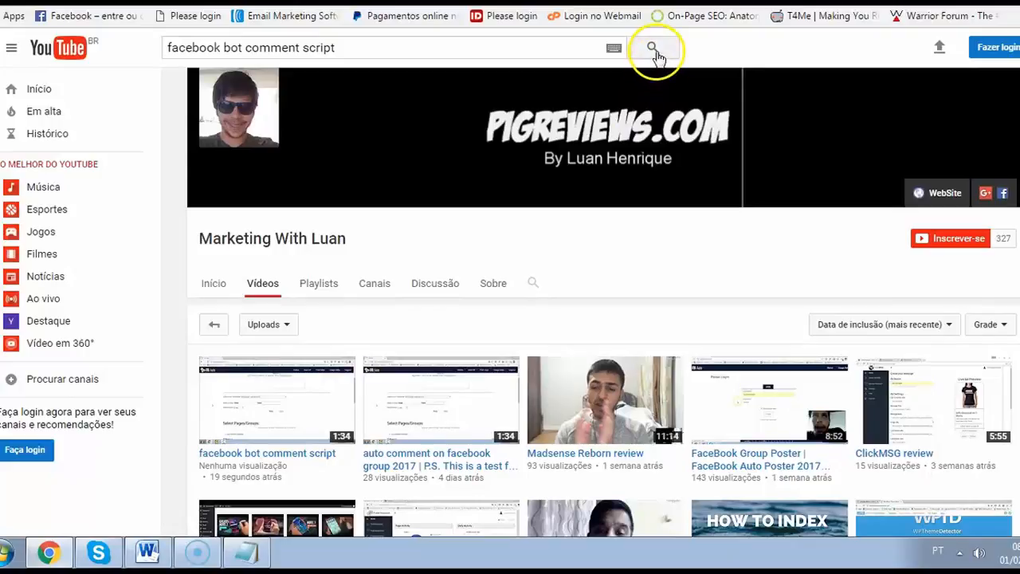
mouse_move(704, 80)
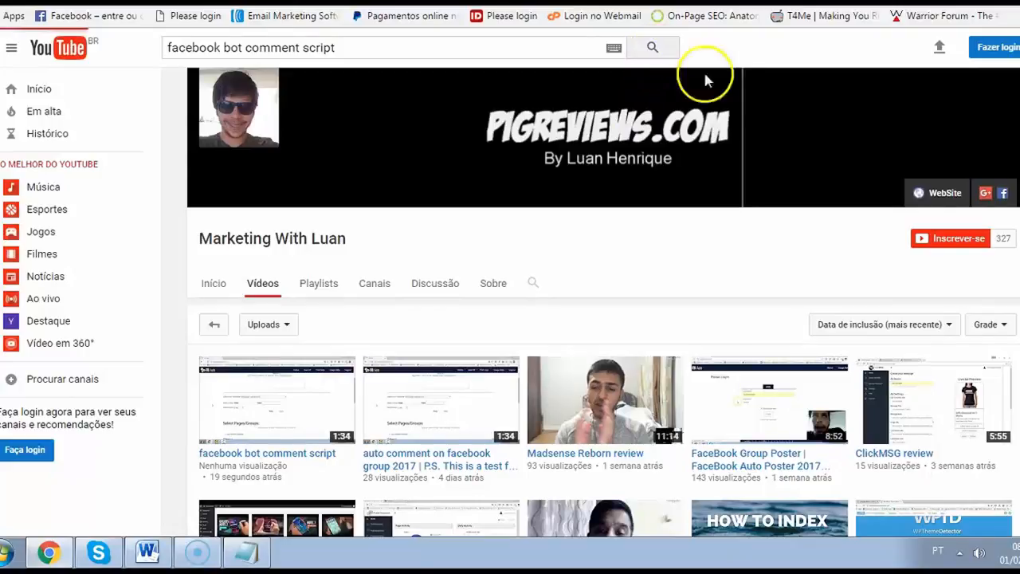
- Run the keyword search and open the Marketing With Luan video from the results
left_click(651, 48)
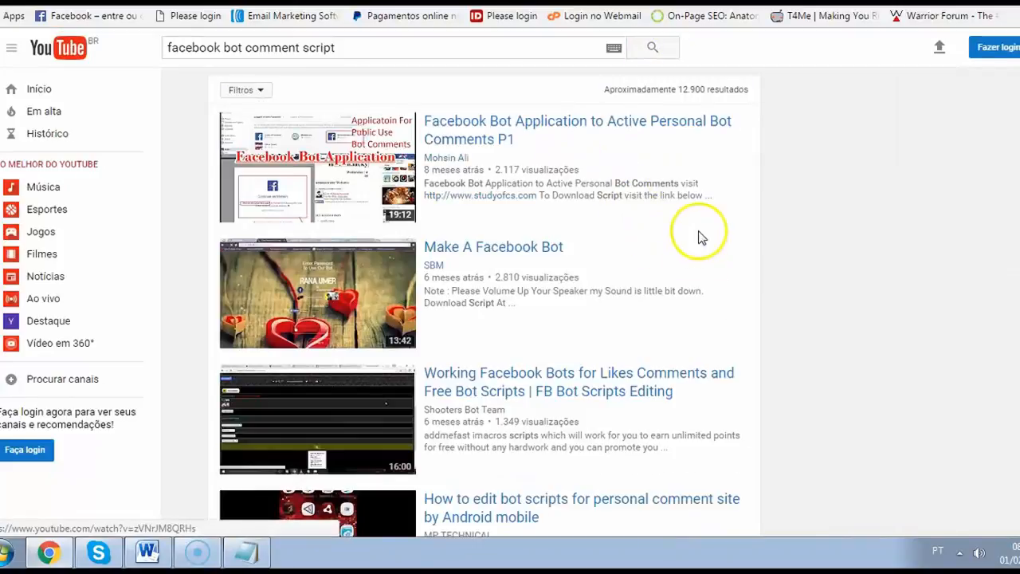
scroll("down", 3)
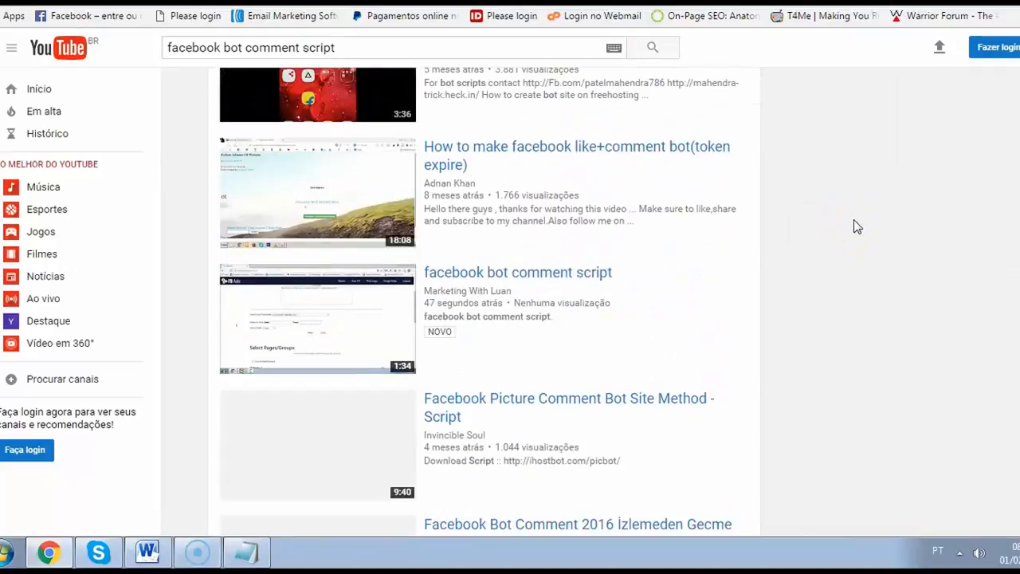
mouse_move(478, 290)
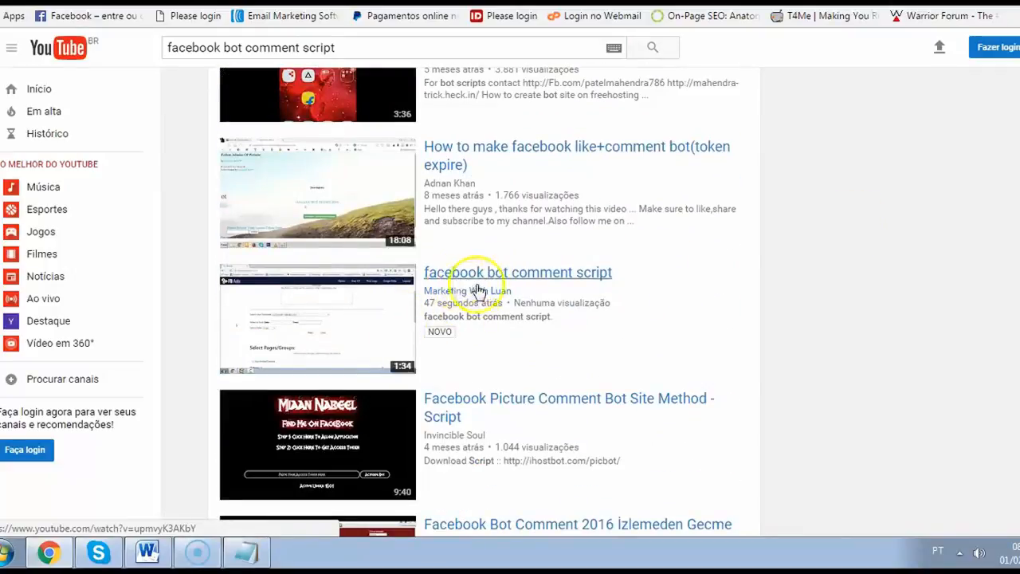
mouse_move(492, 315)
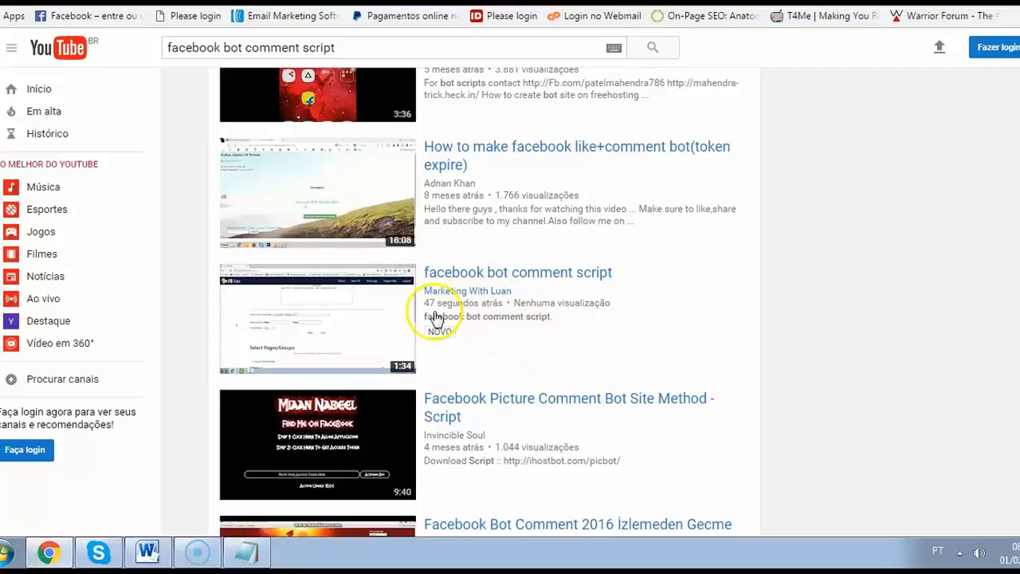
mouse_move(473, 293)
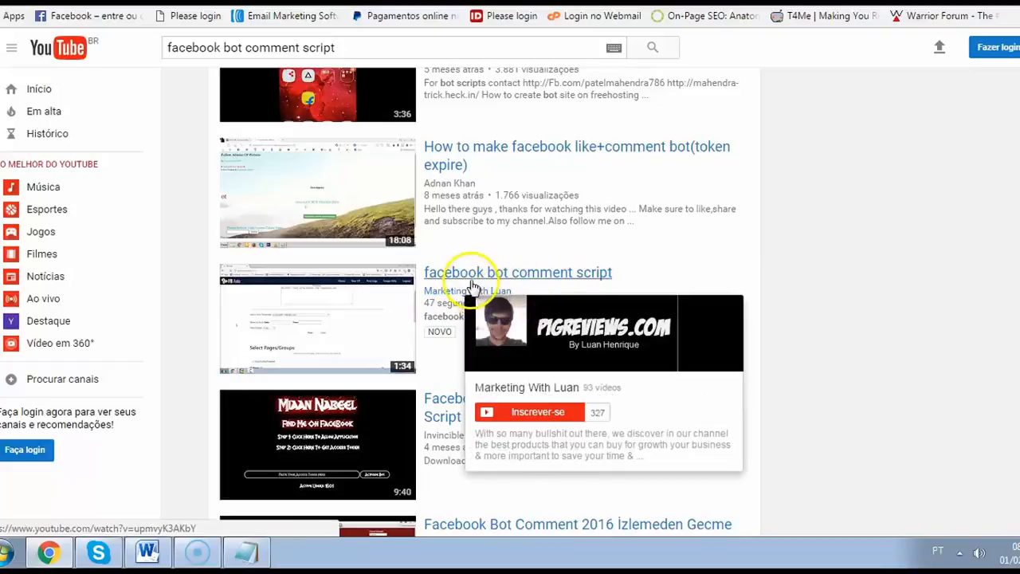
left_click(518, 271)
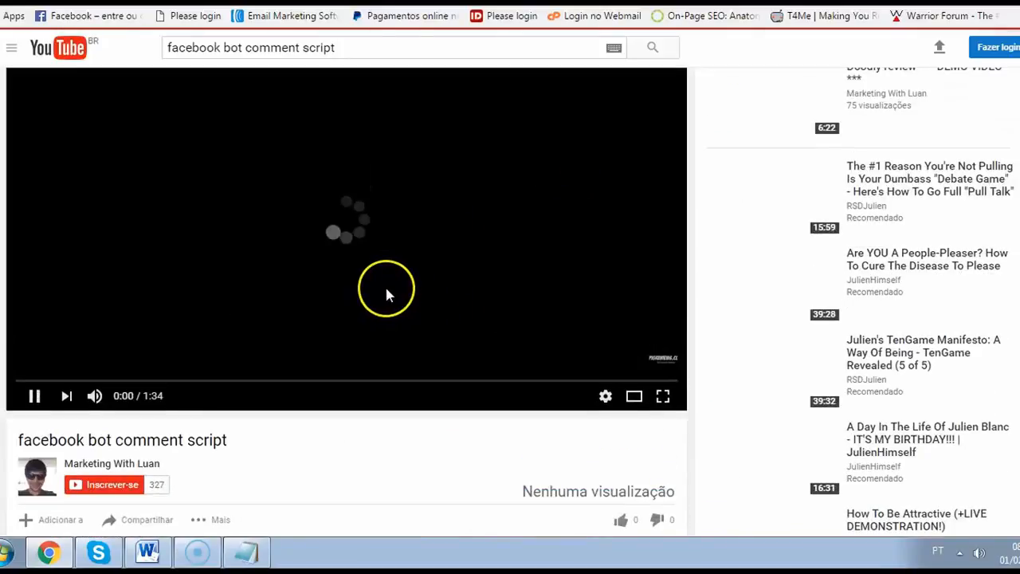